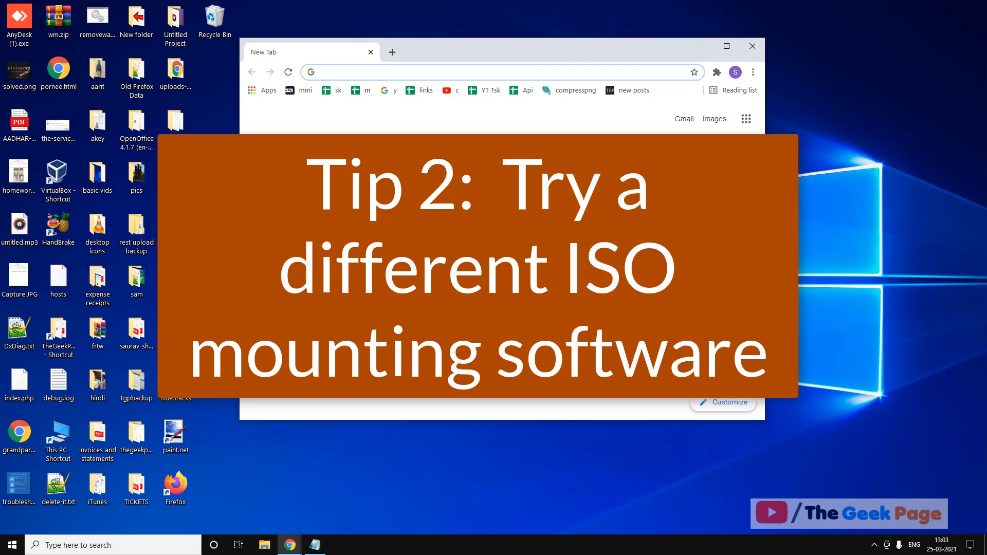
Step: Close the Chrome window so the plain desktop is showing
click(752, 46)
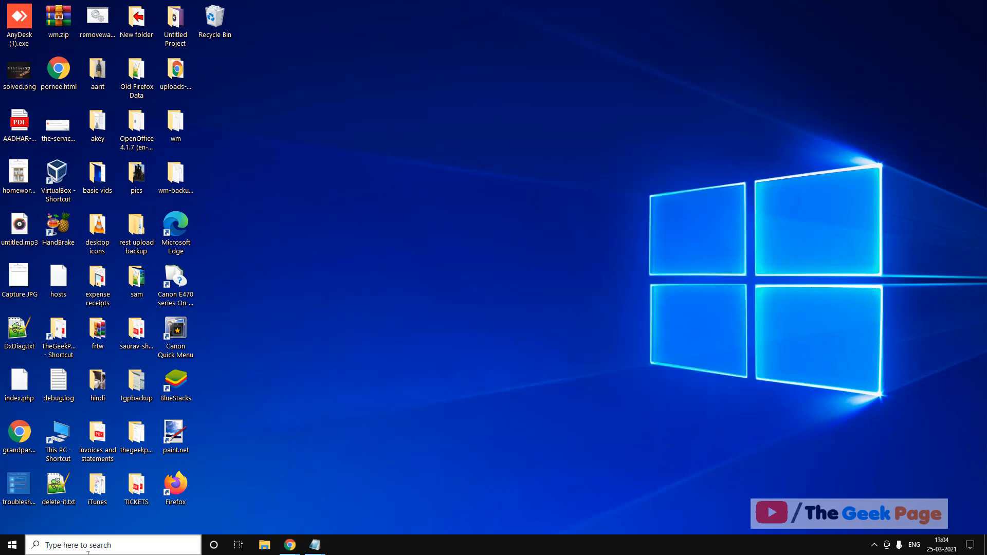
Step: Search for cmd and start Command Prompt with Run as administrator
text(cmd)
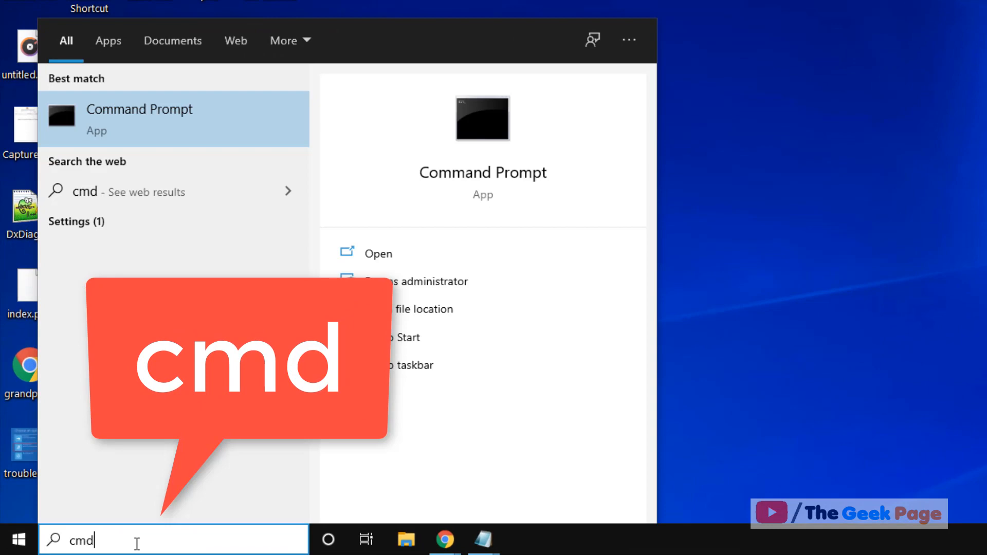
right_click(138, 117)
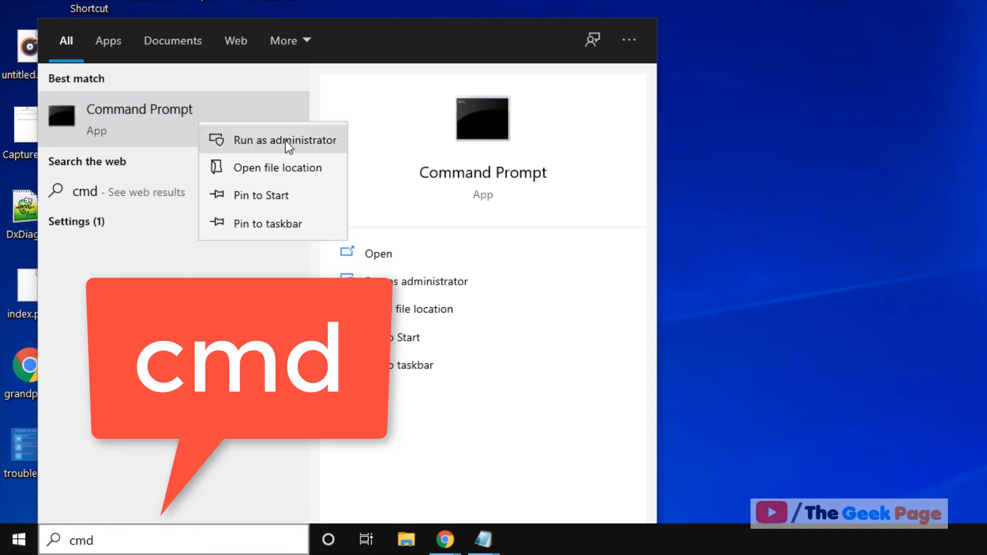
click(284, 140)
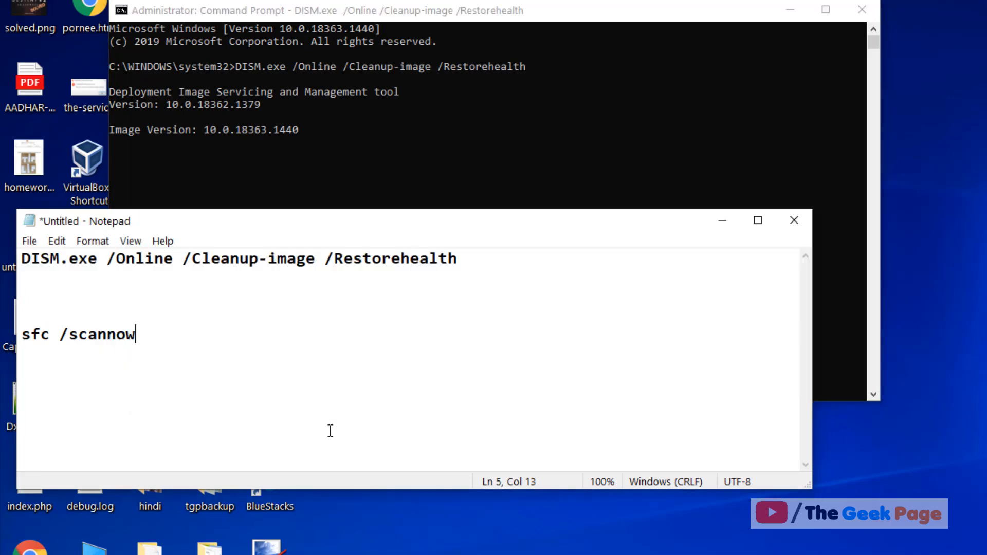
Step: Run DISM /Online /Cleanup-image /Restorehealth and minimize the console, leaving sfc /scannow in Notepad
key(ctrl+a)
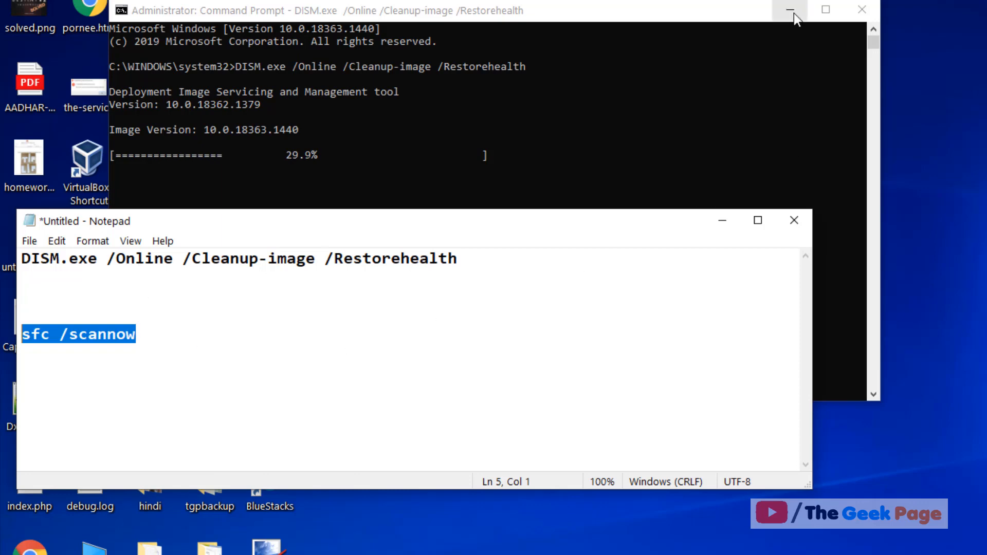
click(790, 9)
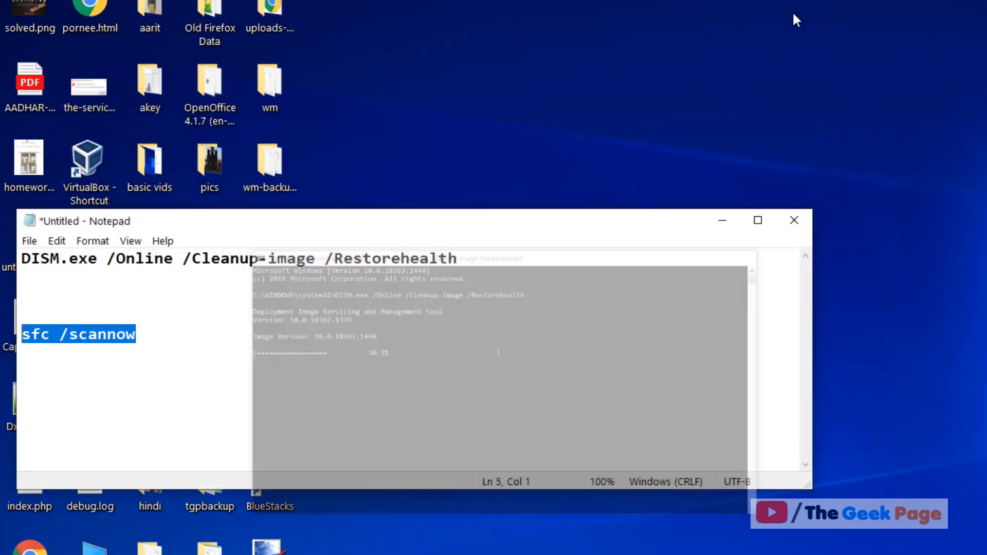